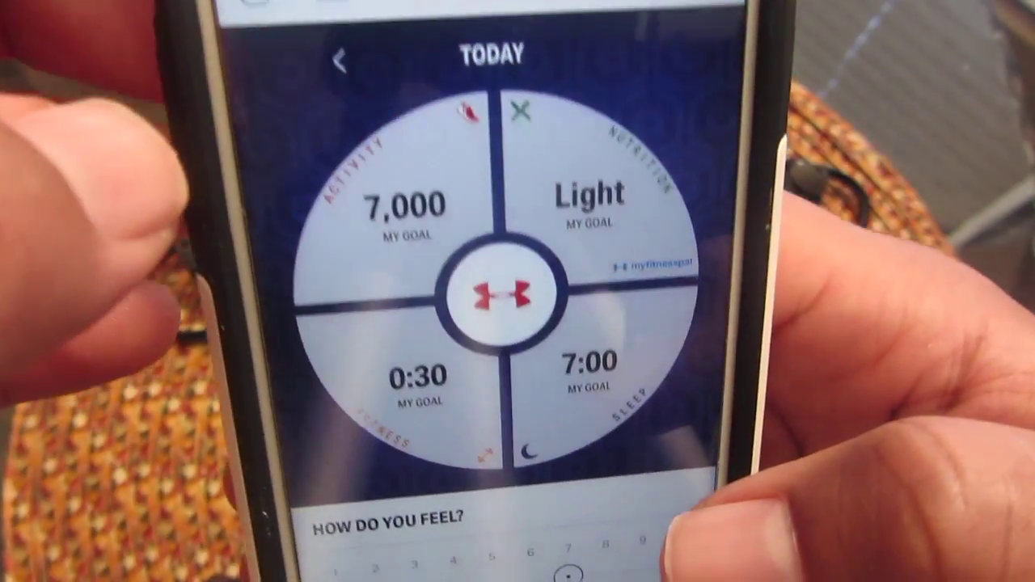
scroll("down", 3)
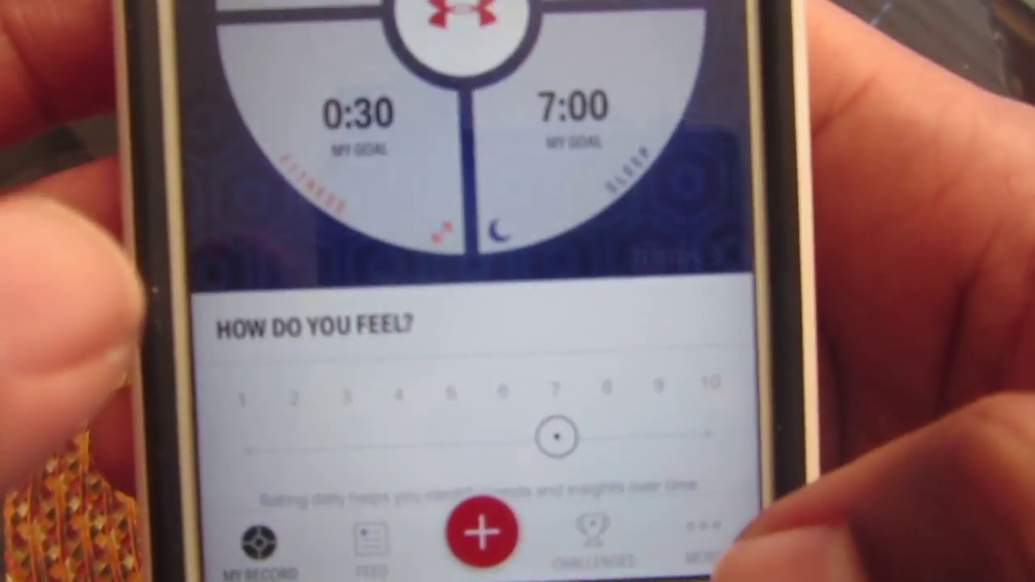